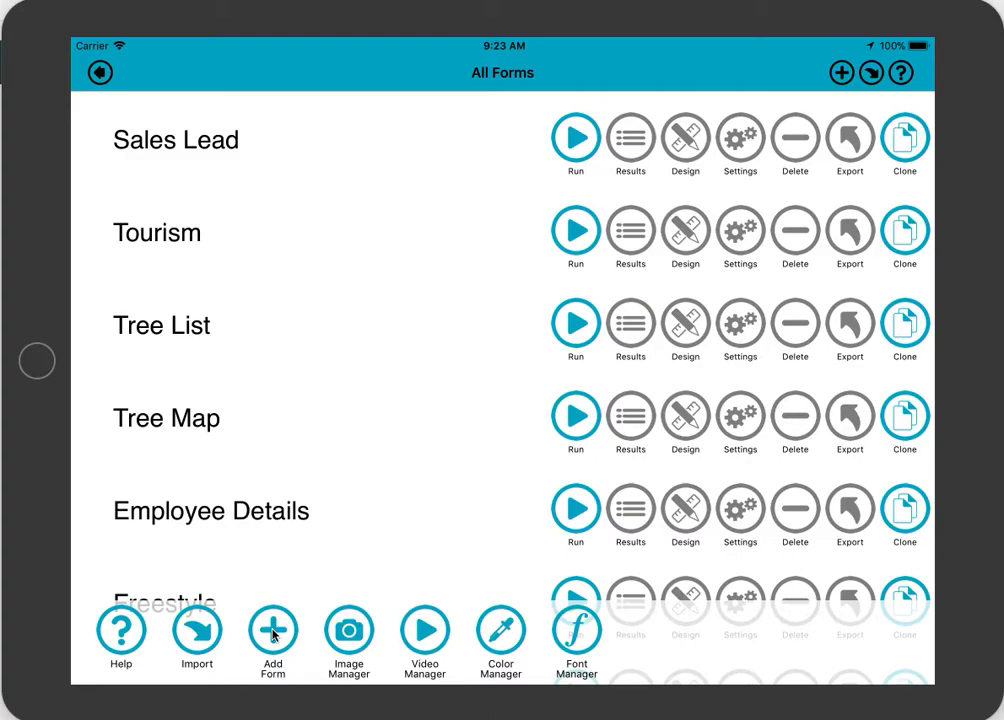
# Add a new blank form named Test to the All Forms list
pyautogui.click(272, 630)
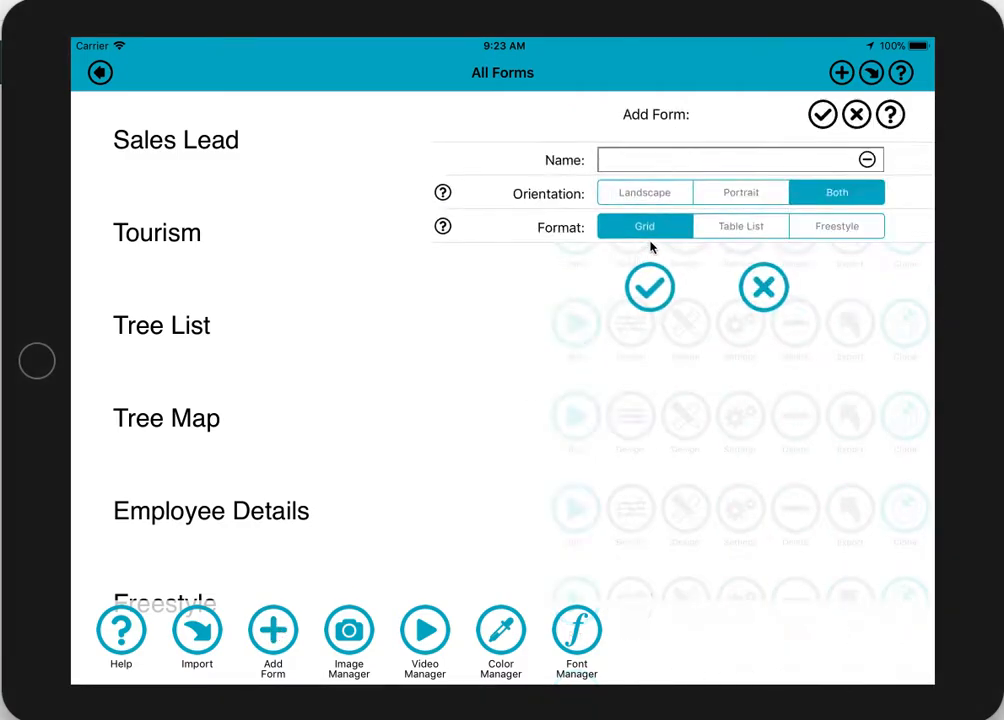
pyautogui.click(740, 160)
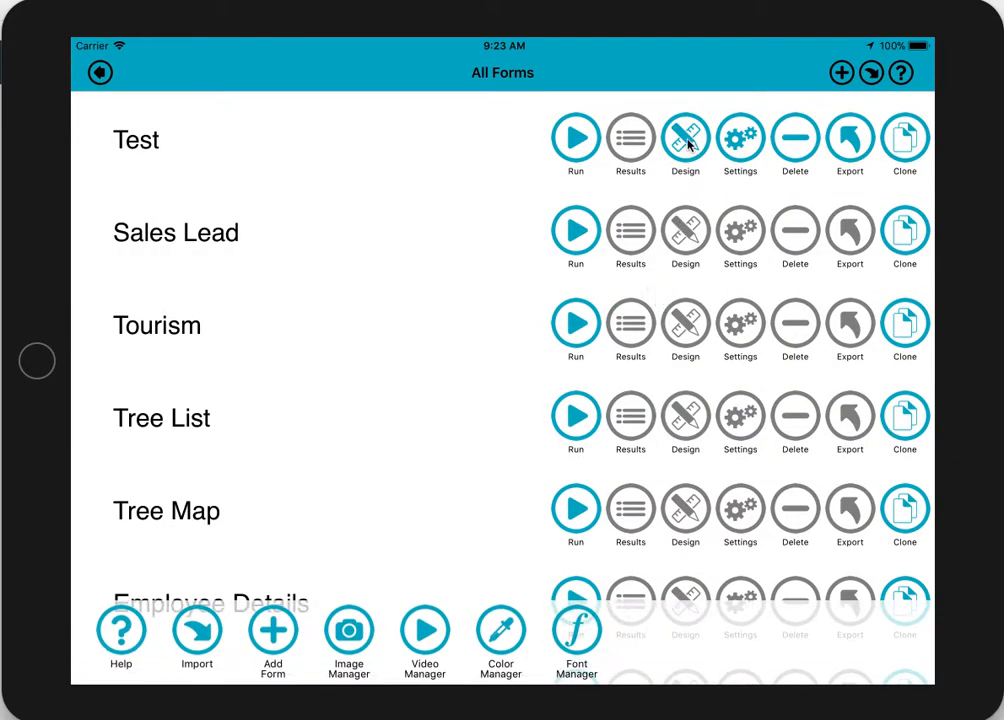
# Edit the Test form and drop a Freehand signature field into Example Section
pyautogui.click(684, 136)
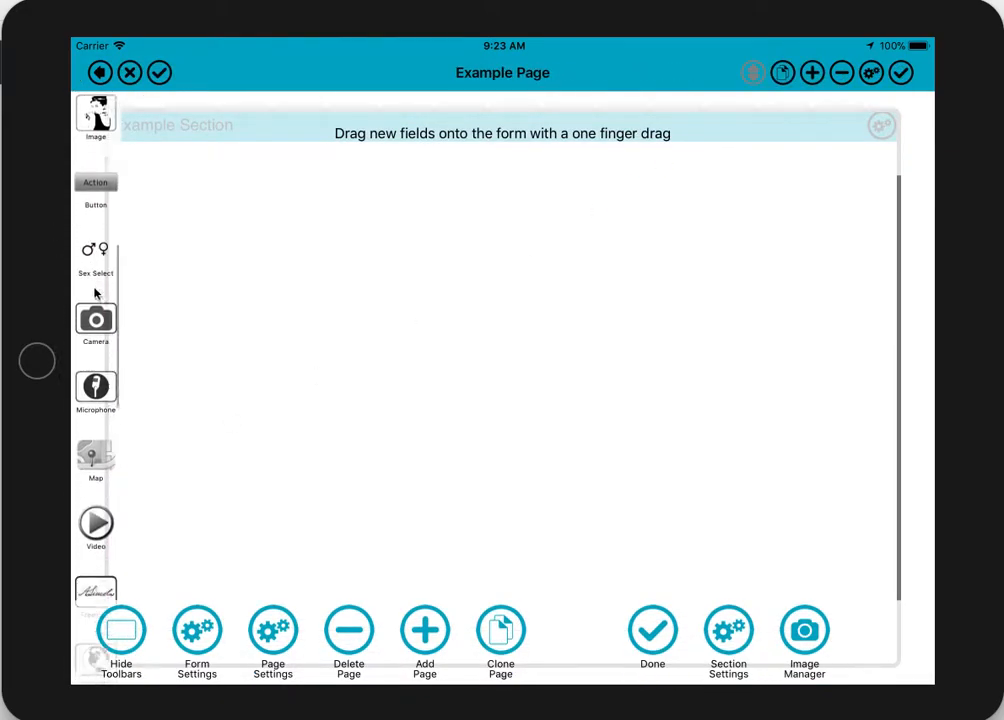
pyautogui.scroll(-3)
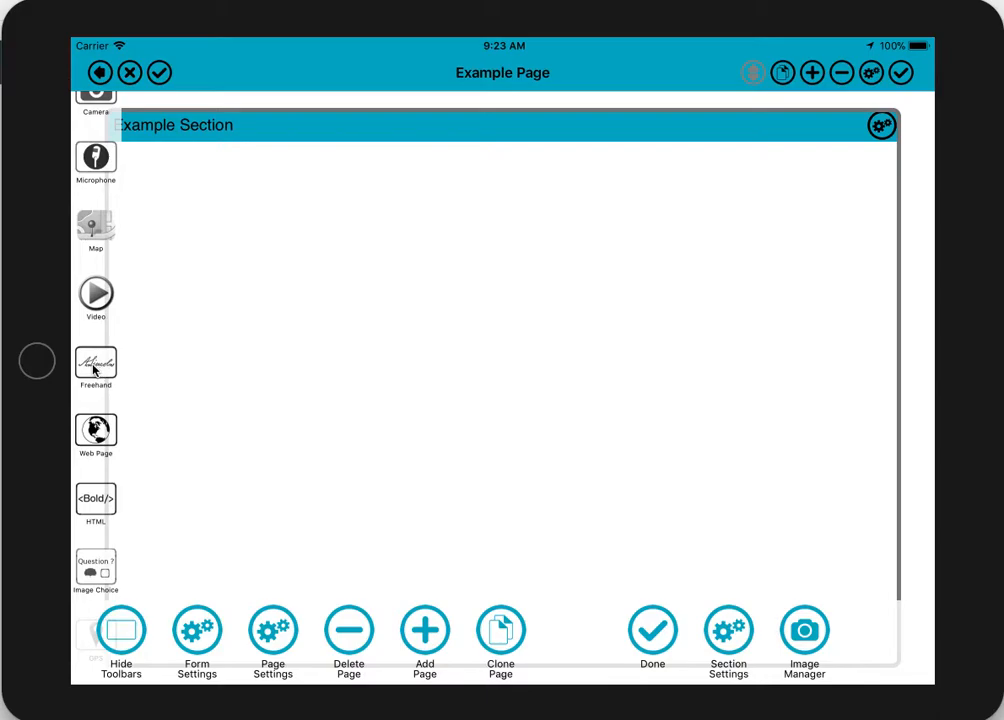
pyautogui.click(96, 364)
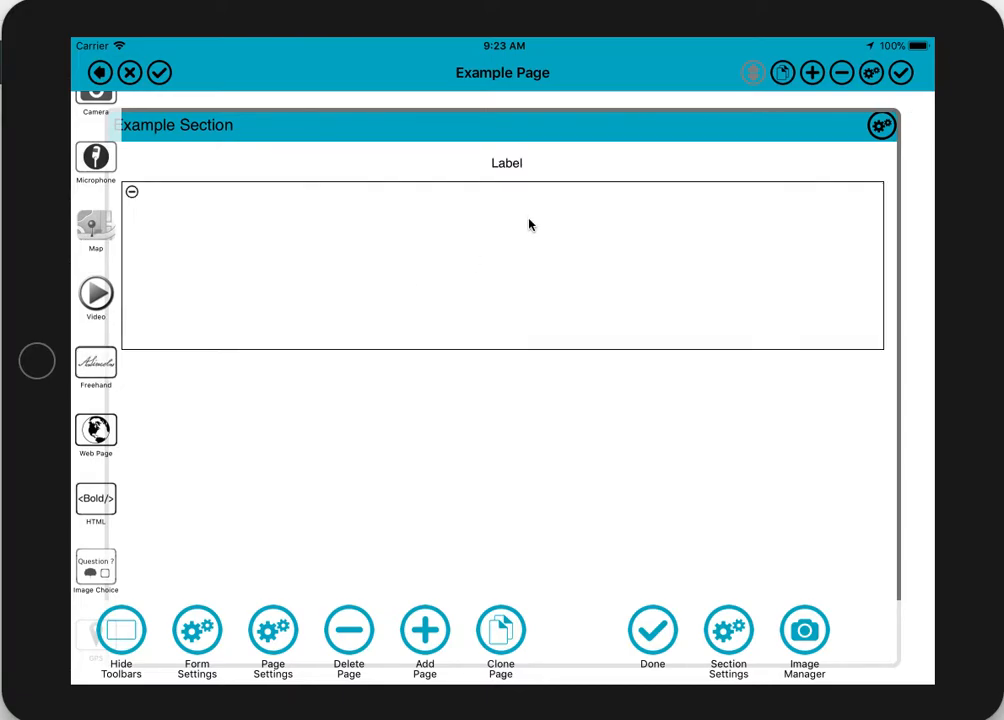
# Label the freehand field Signed and place a Text field beneath it
pyautogui.click(500, 244)
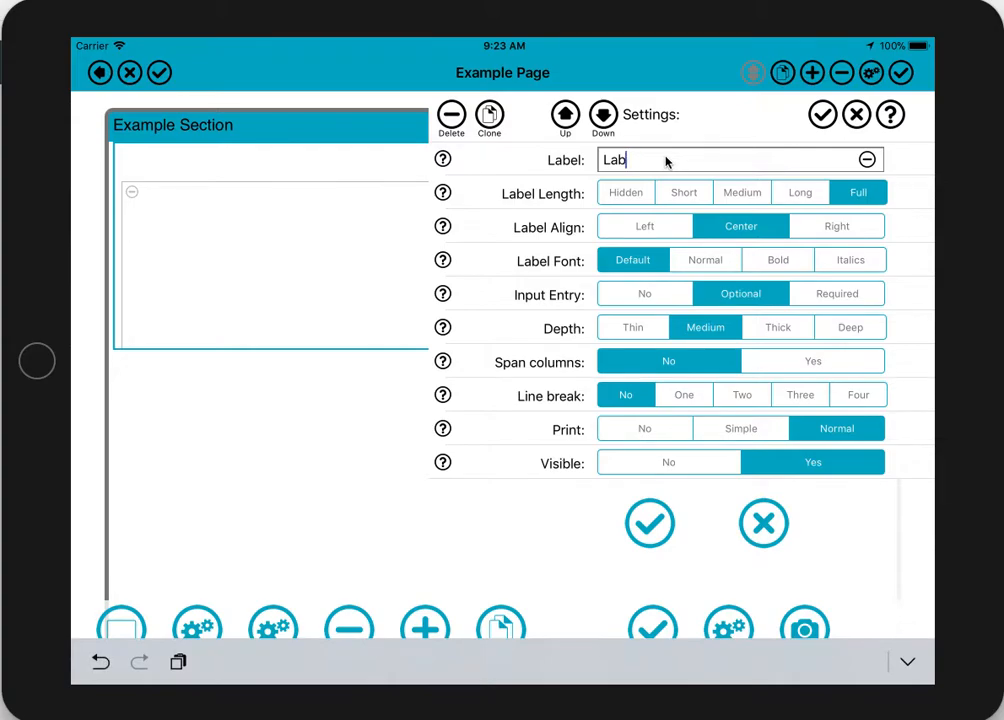
pyautogui.write('Signe')
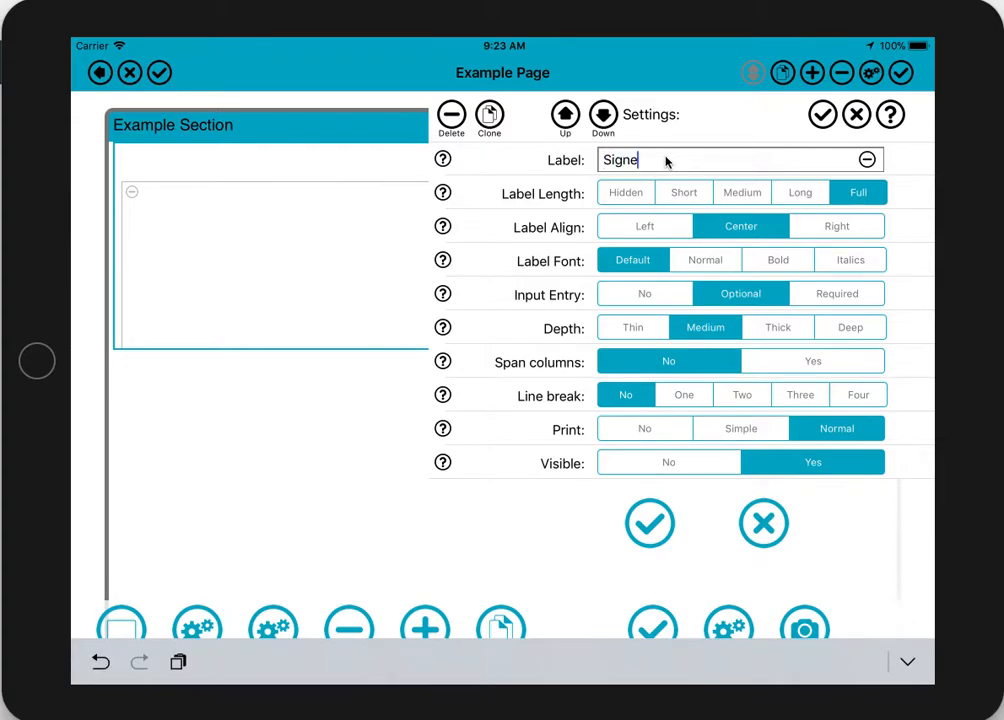
pyautogui.click(648, 524)
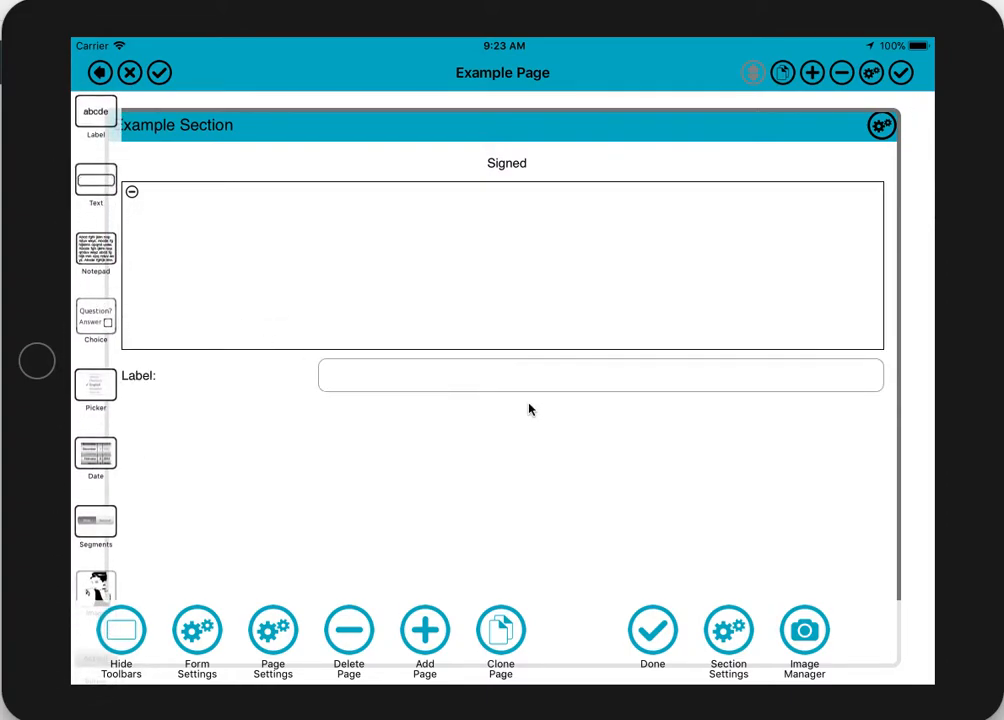
# Label the text field Name and place an Action Button beneath it
pyautogui.click(600, 376)
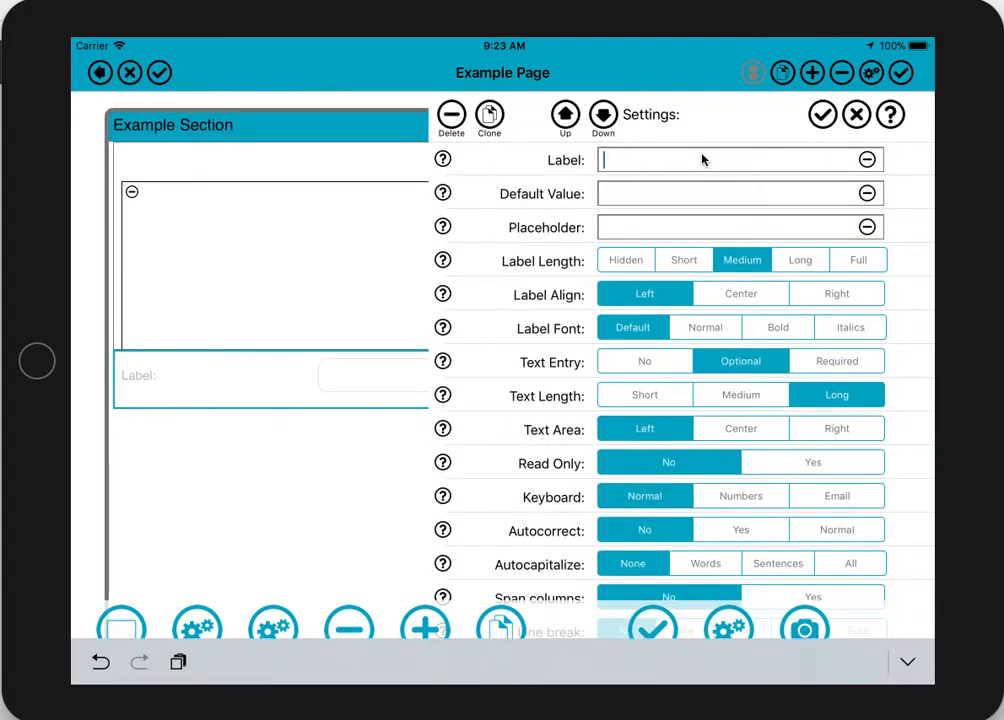
pyautogui.write('Name')
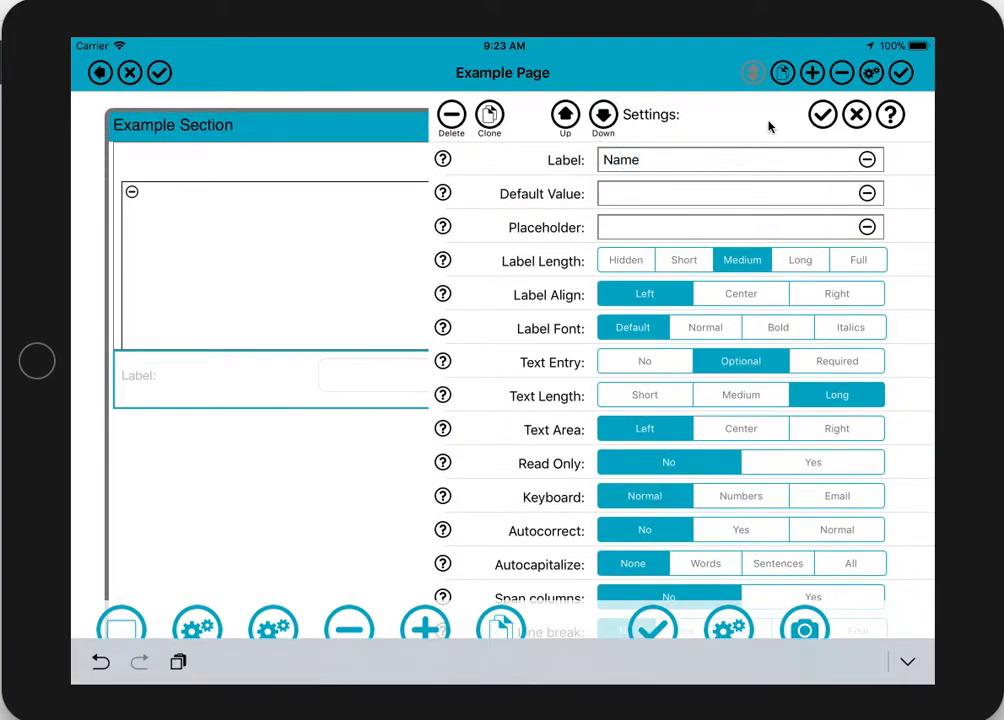
pyautogui.click(822, 114)
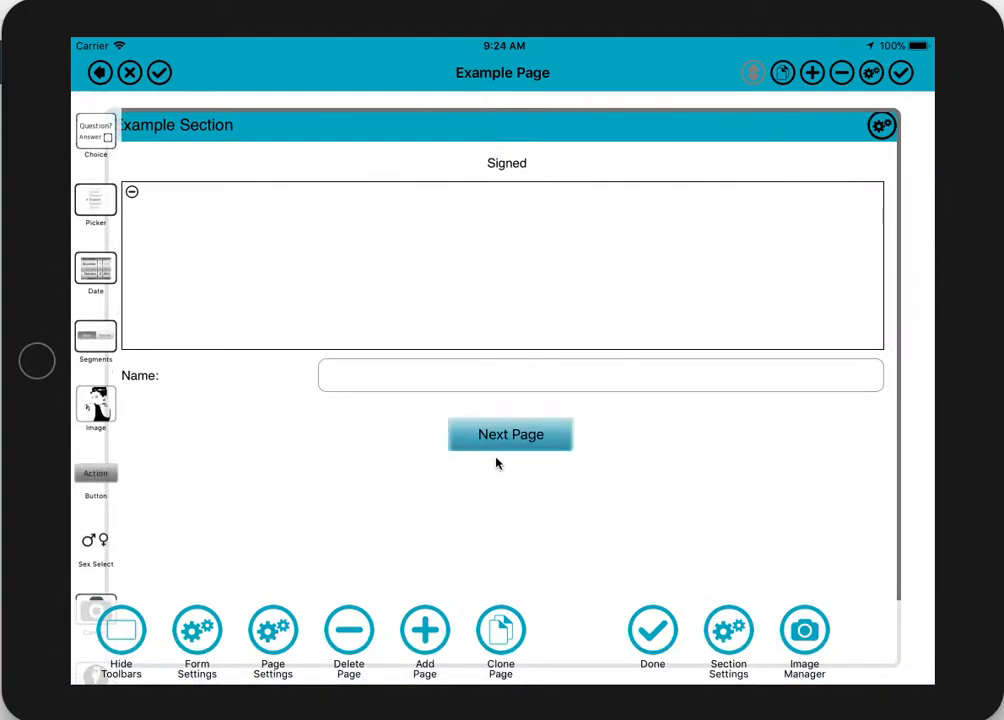
# Set the button's action to Submit and its title to Done, then confirm the settings
pyautogui.click(510, 434)
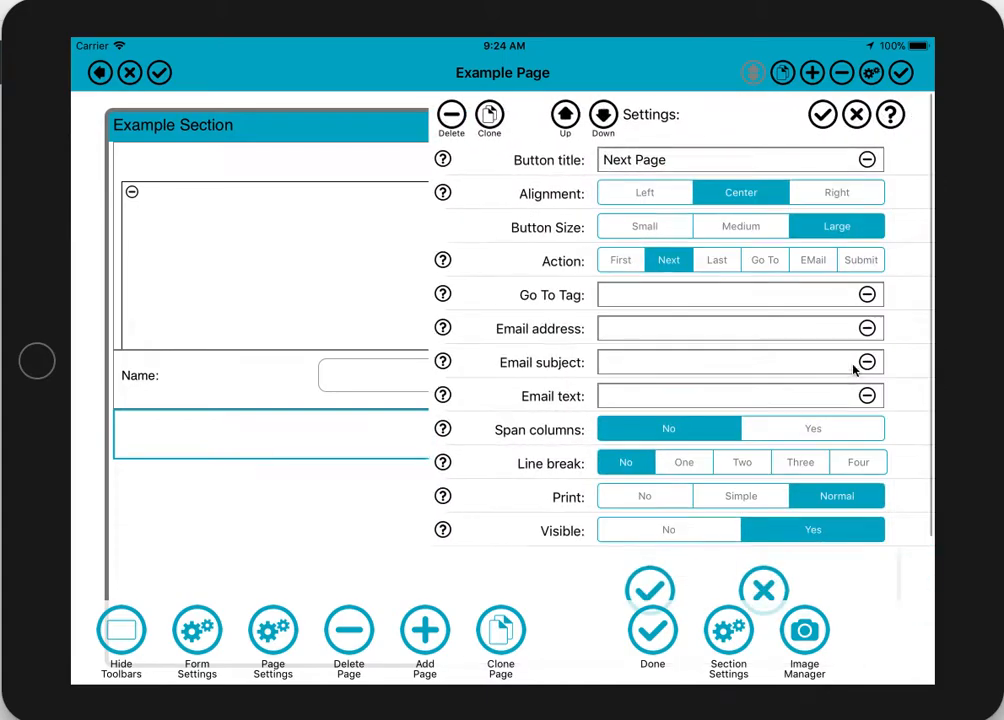
pyautogui.click(860, 260)
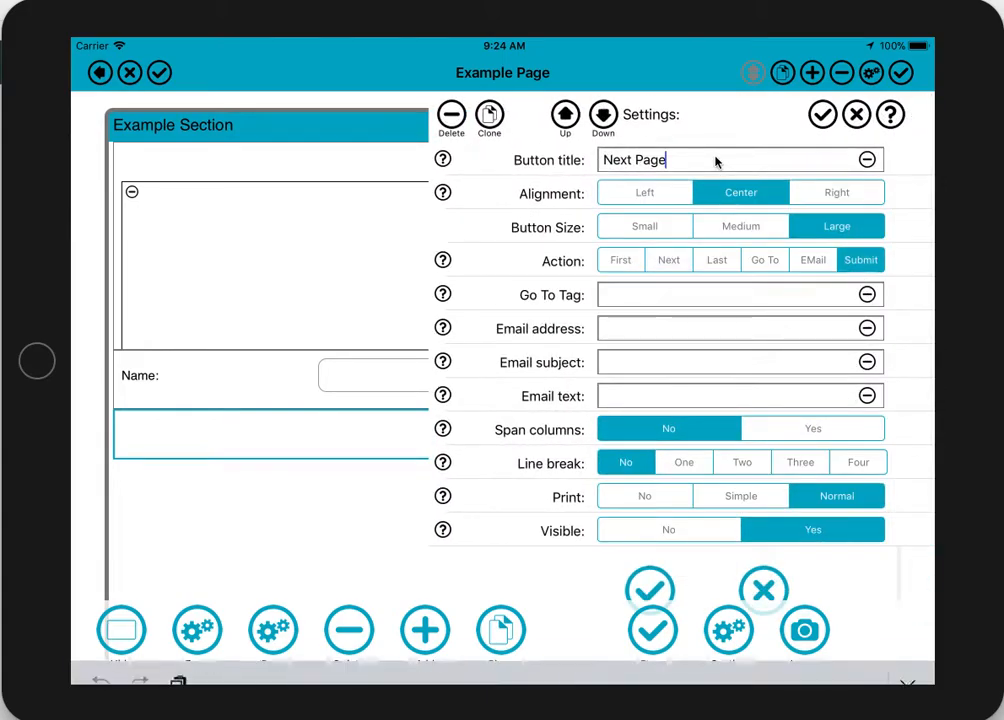
pyautogui.click(740, 160)
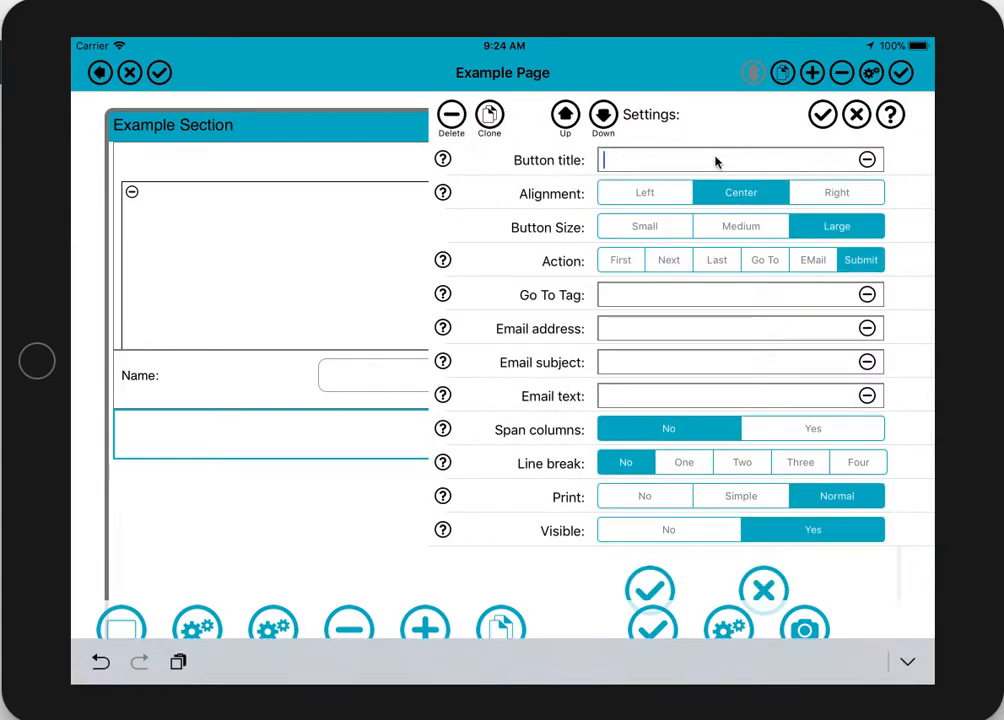
pyautogui.write('Done')
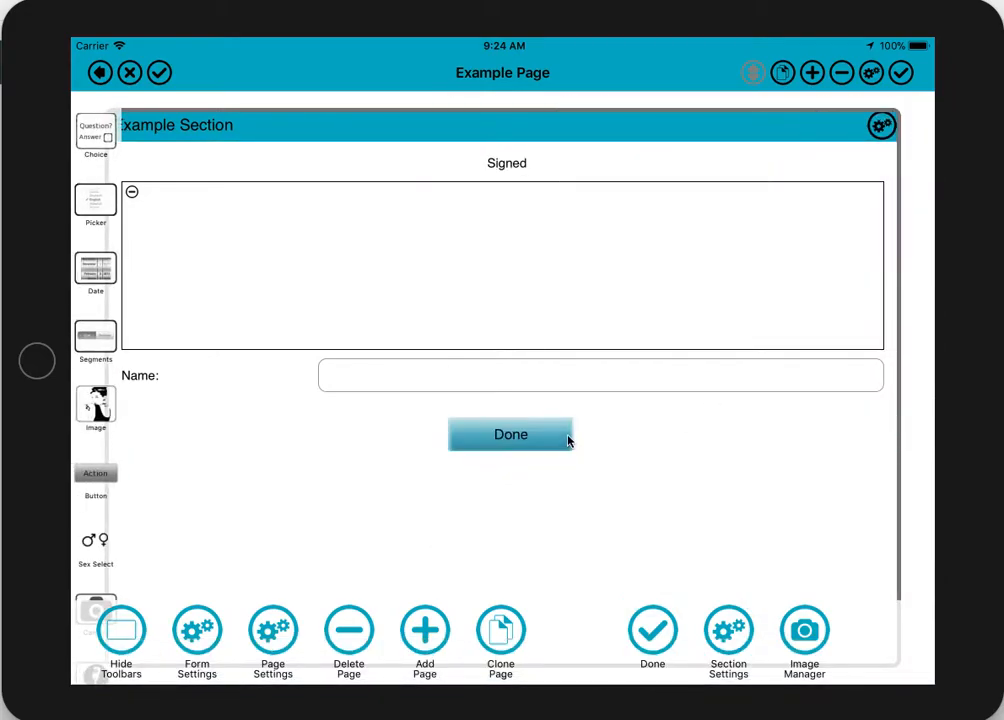
pyautogui.click(510, 434)
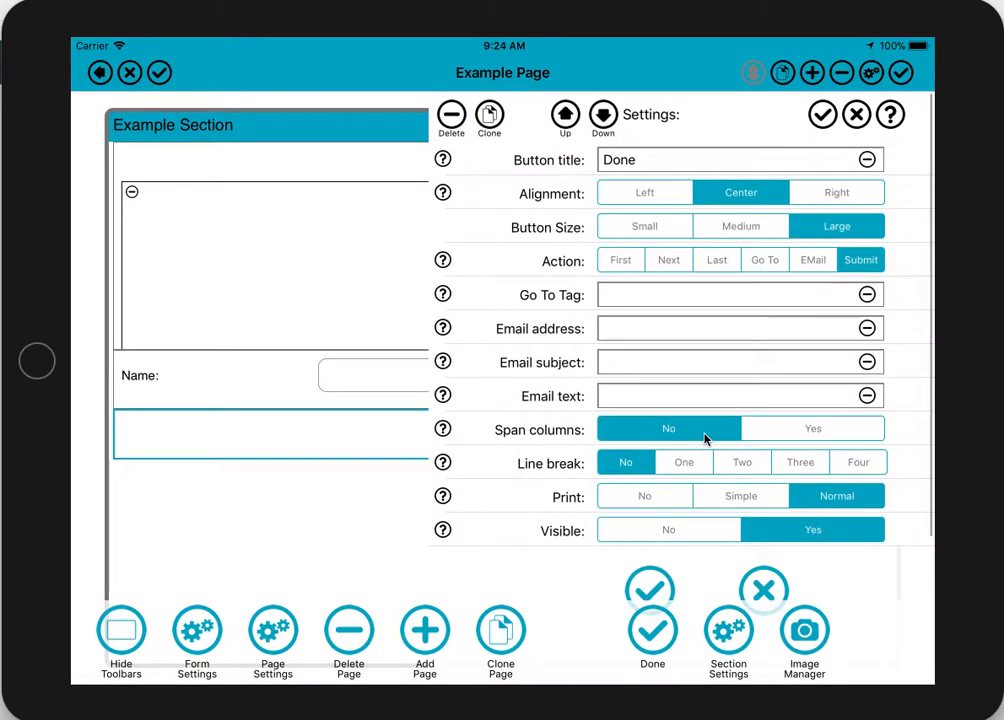
pyautogui.click(800, 462)
pyautogui.write('Marco')
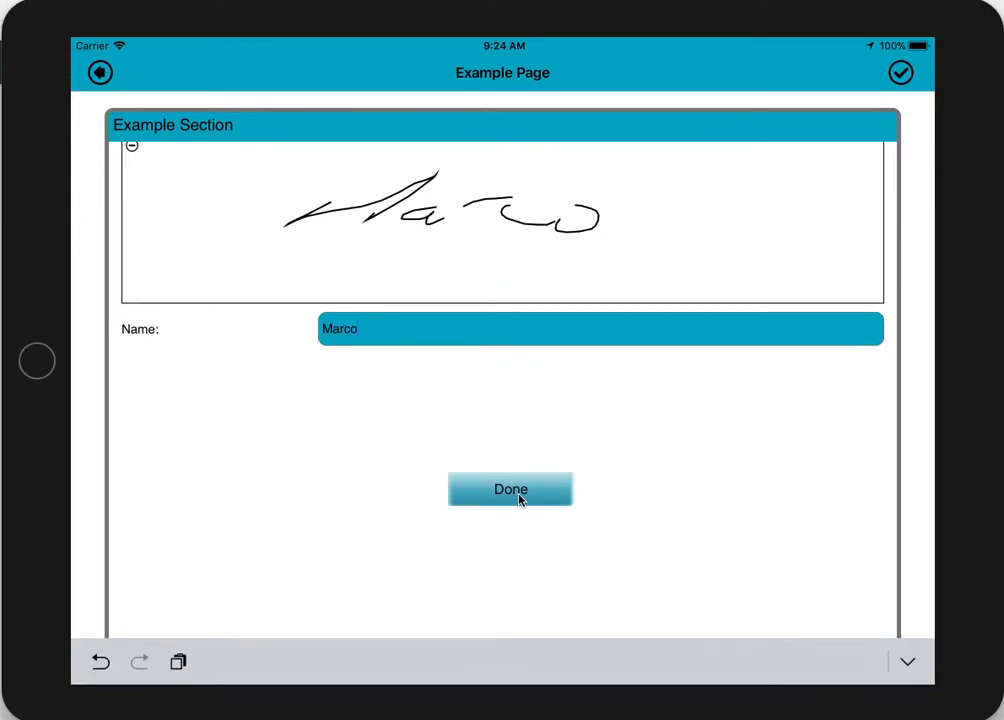
# Submit the form filled with a Marco signature and name, then go back to All Forms
pyautogui.click(510, 488)
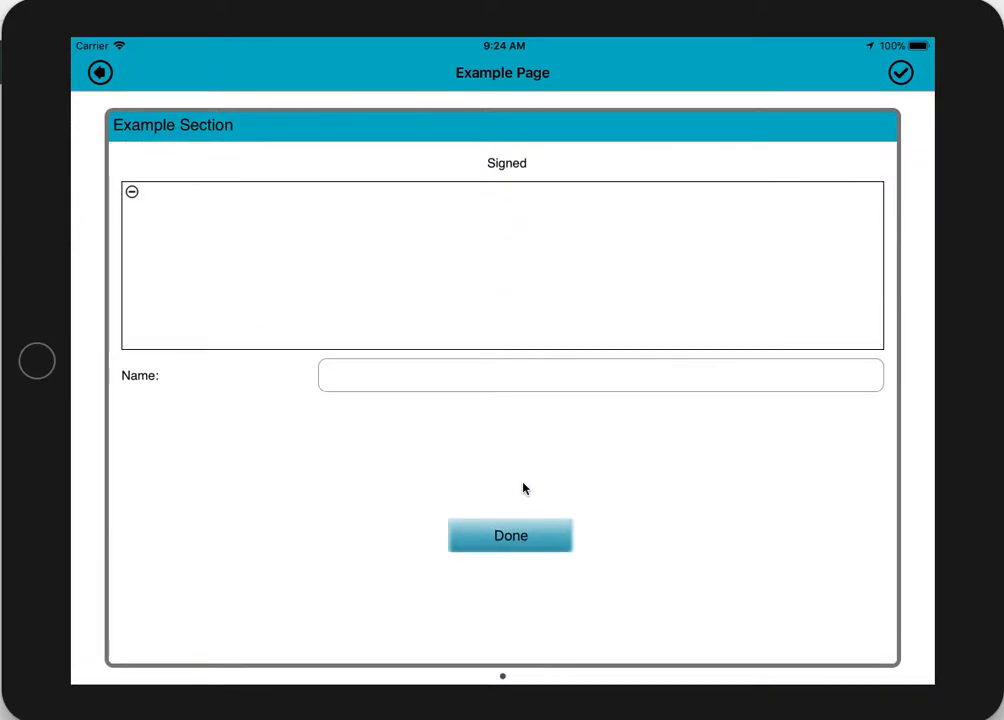
pyautogui.click(98, 72)
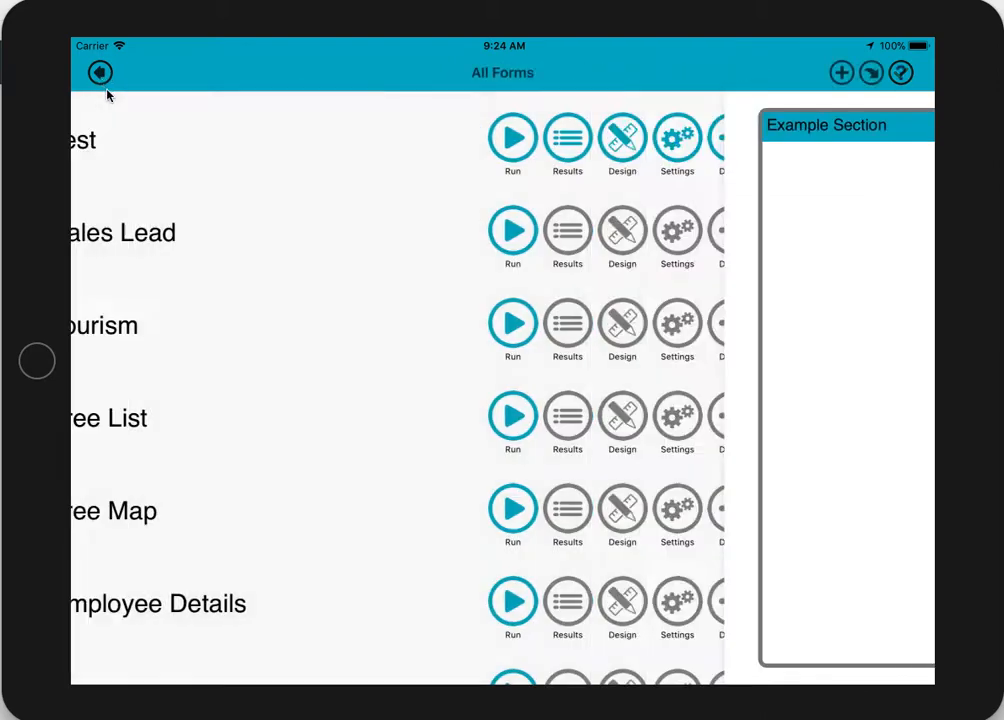
# View the Test form's results and preview printing Marco's response without printing
pyautogui.click(568, 136)
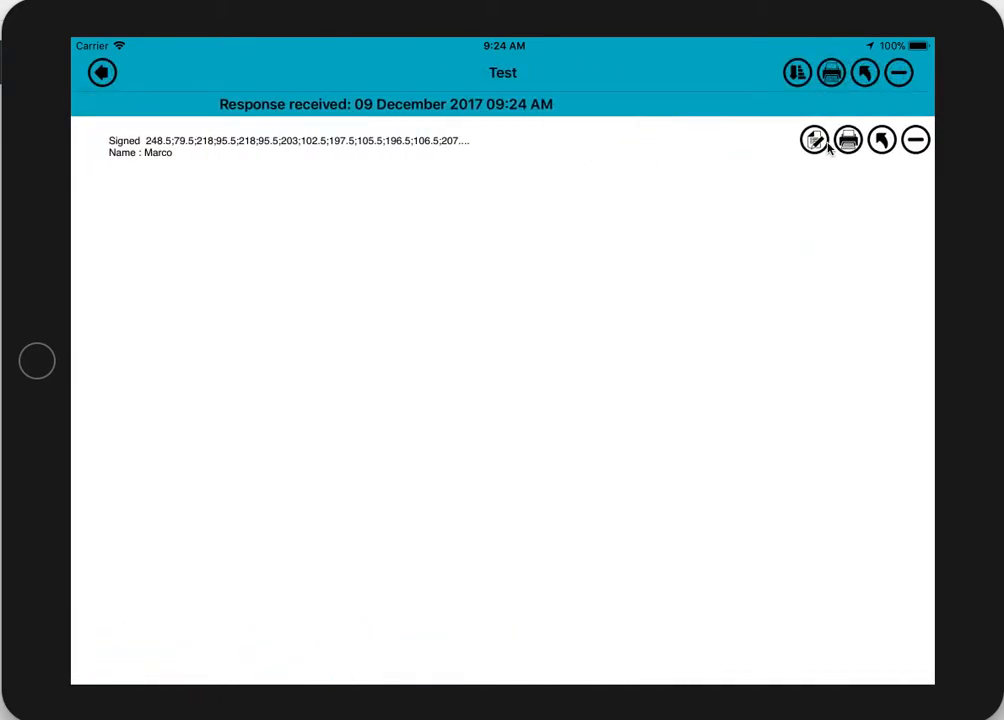
pyautogui.click(848, 140)
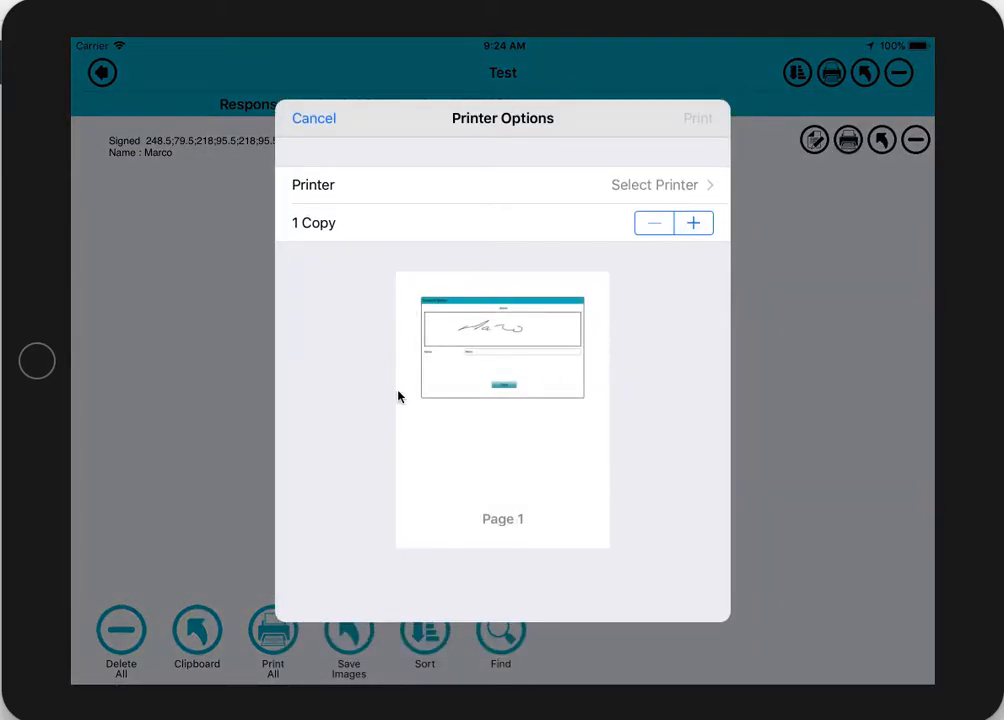
pyautogui.moveTo(580, 336)
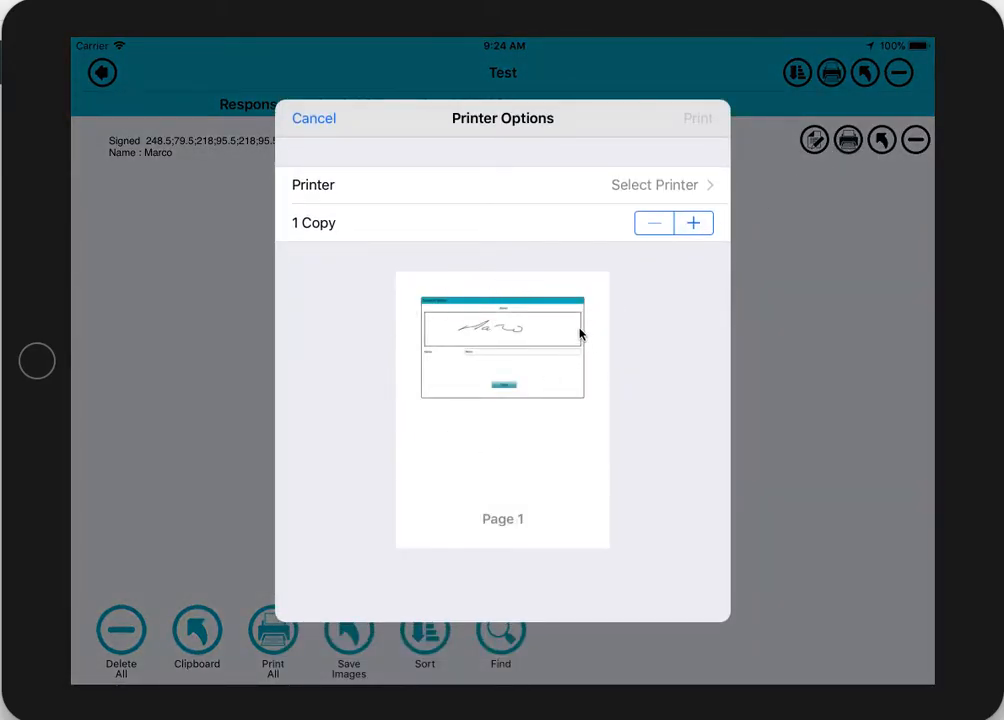
pyautogui.click(312, 118)
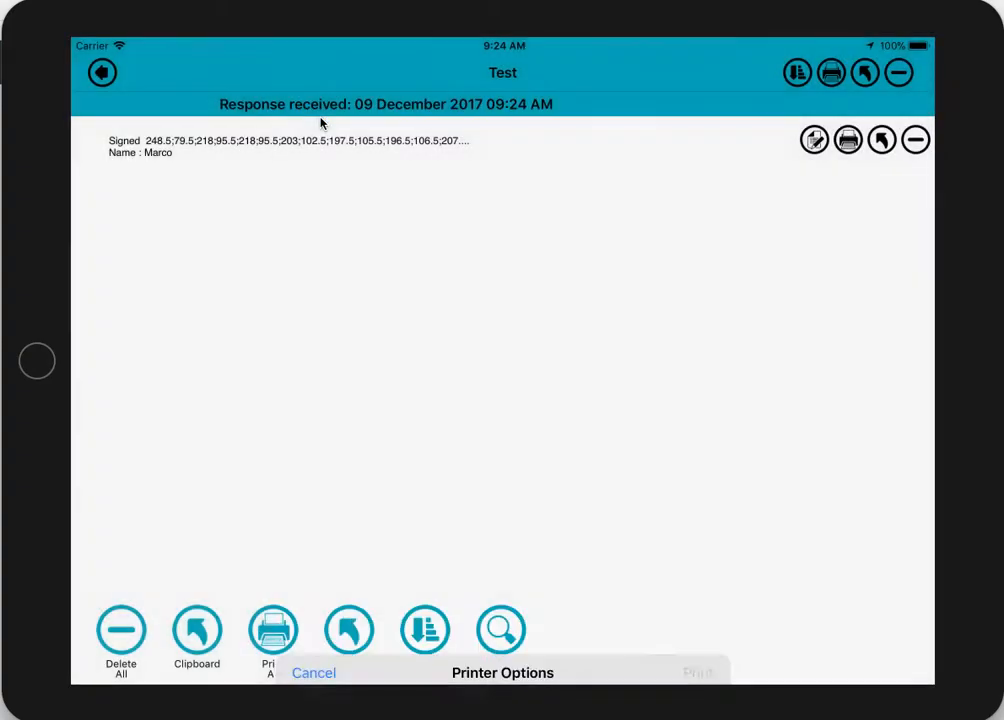
# Go back through the forms list to the Form Maker home screen
pyautogui.click(100, 72)
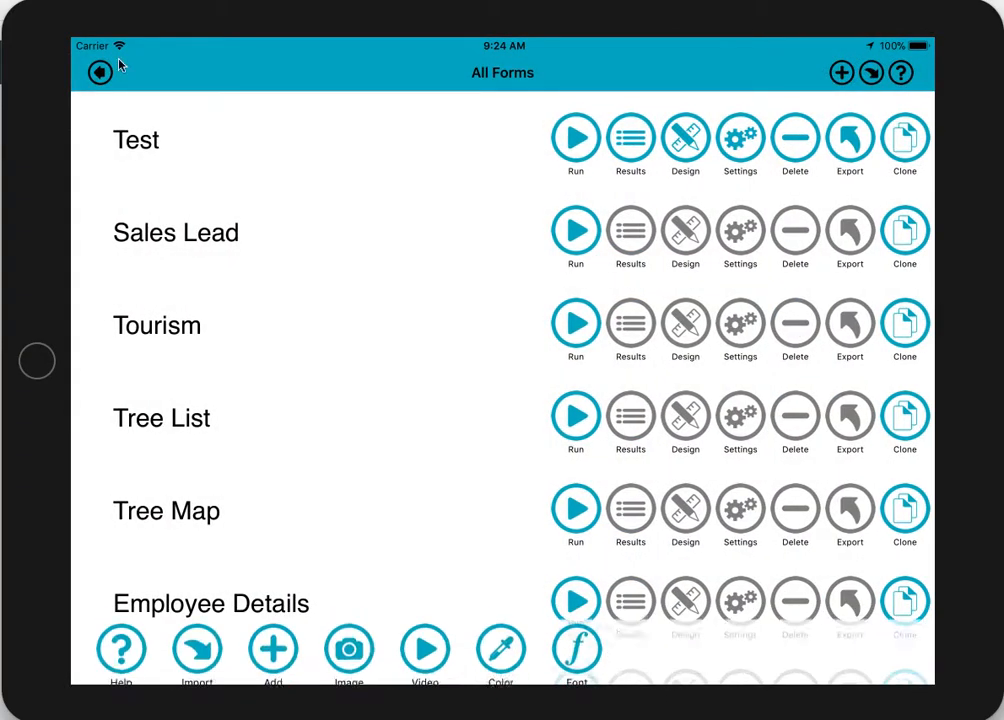
pyautogui.click(98, 72)
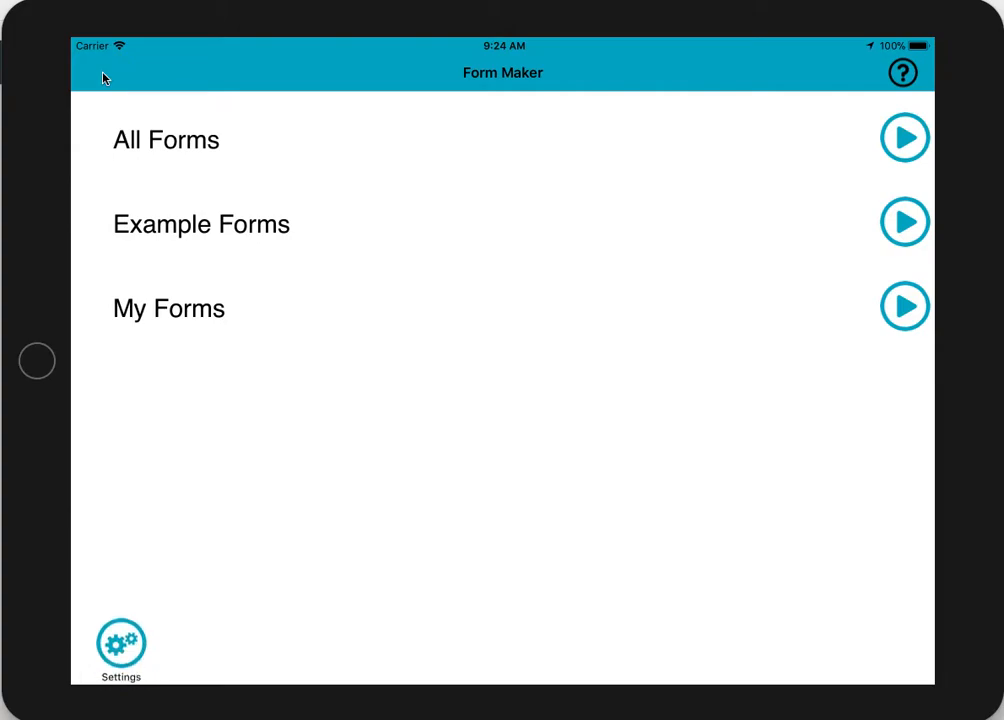